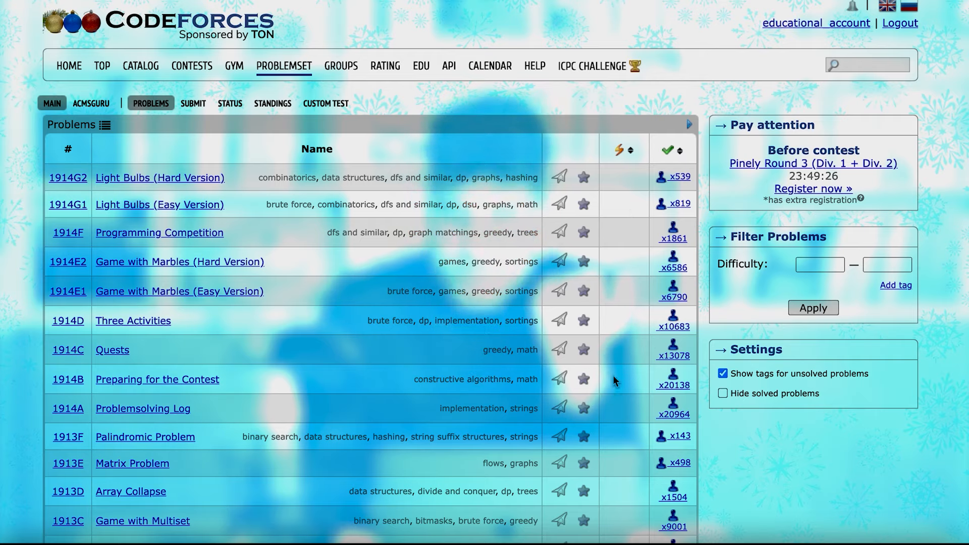
Sort the problemset by the difficulty column ascending so 800-rated problems like Watermelon lead.
scroll("down", 3)
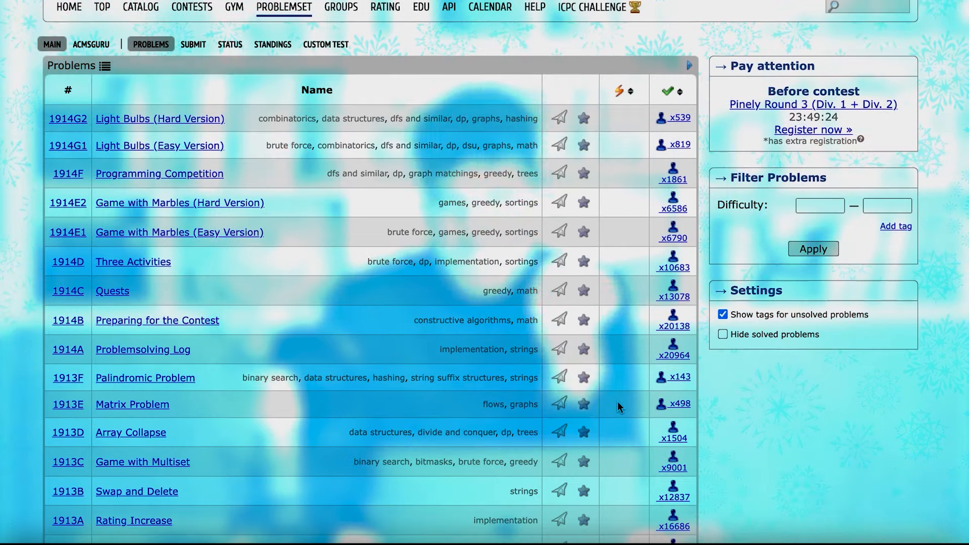
scroll("down", 3)
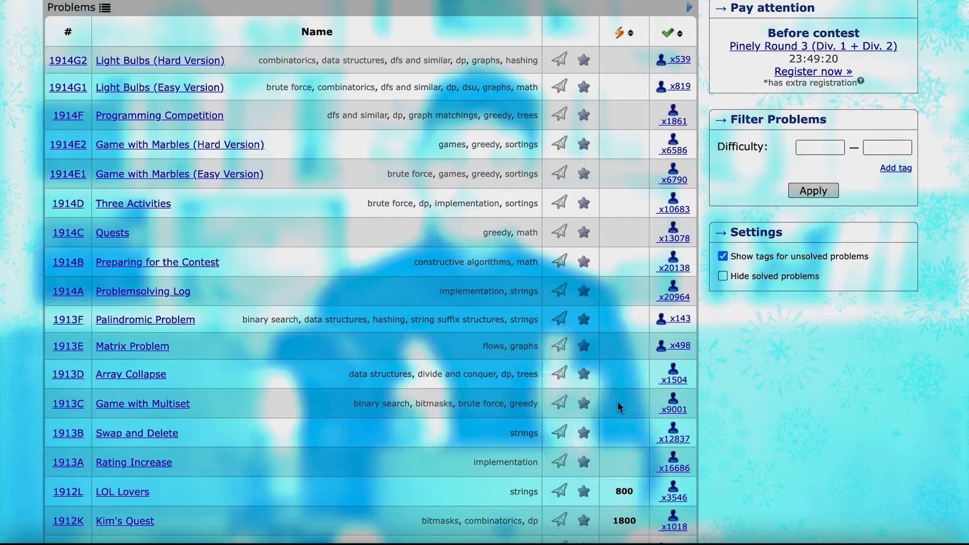
scroll("down", 3)
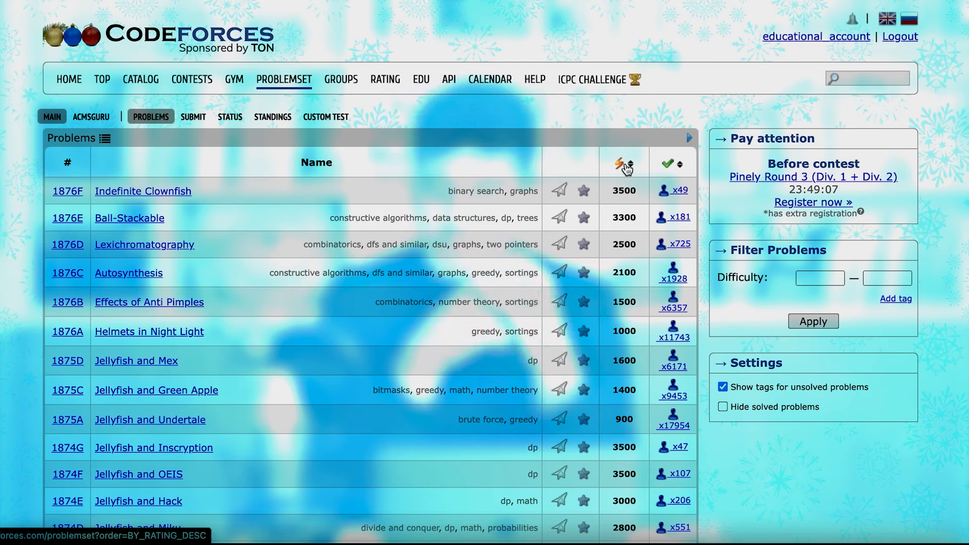
left_click(634, 164)
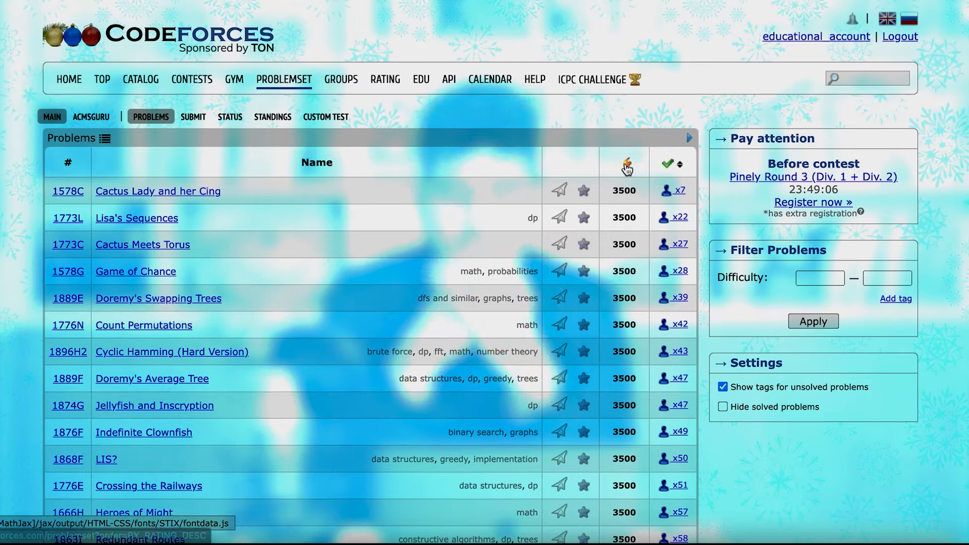
left_click(623, 163)
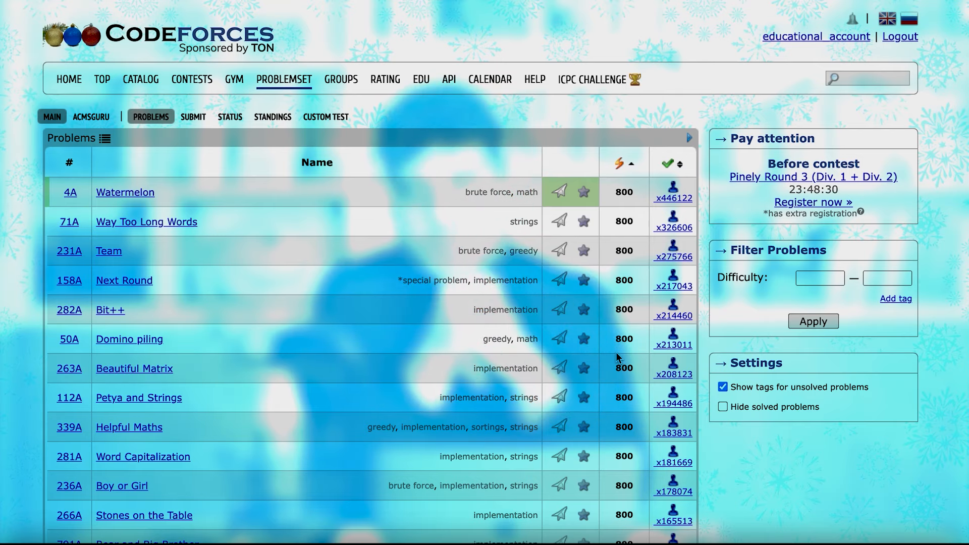
scroll("down", 3)
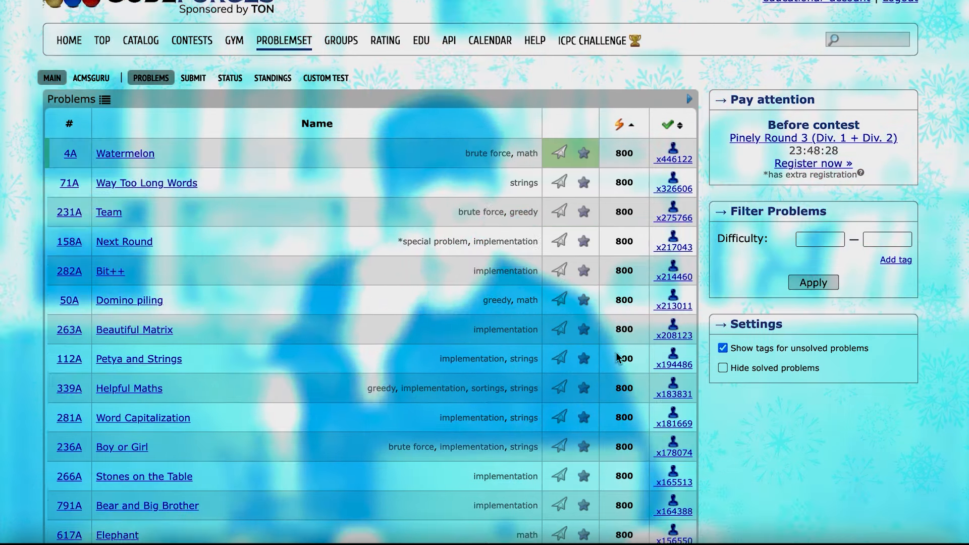
scroll("down", 3)
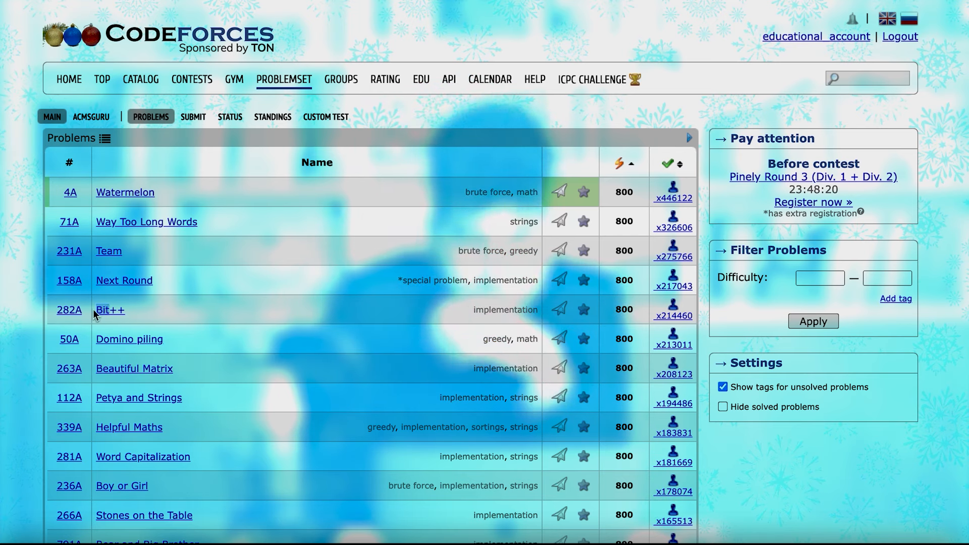
mouse_move(675, 324)
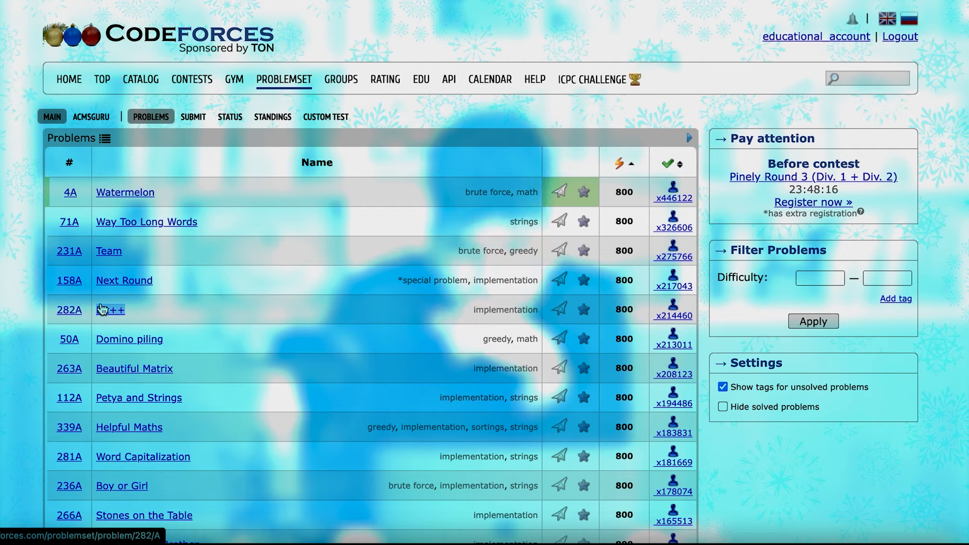
Go to Bit++ and view the solved-count list of everyone's submissions for problem A.
left_click(109, 310)
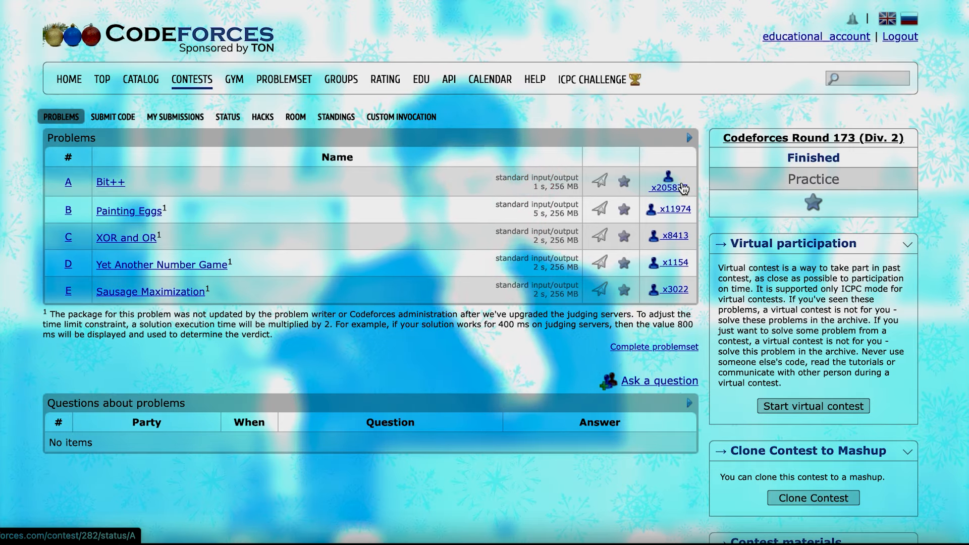
left_click(670, 188)
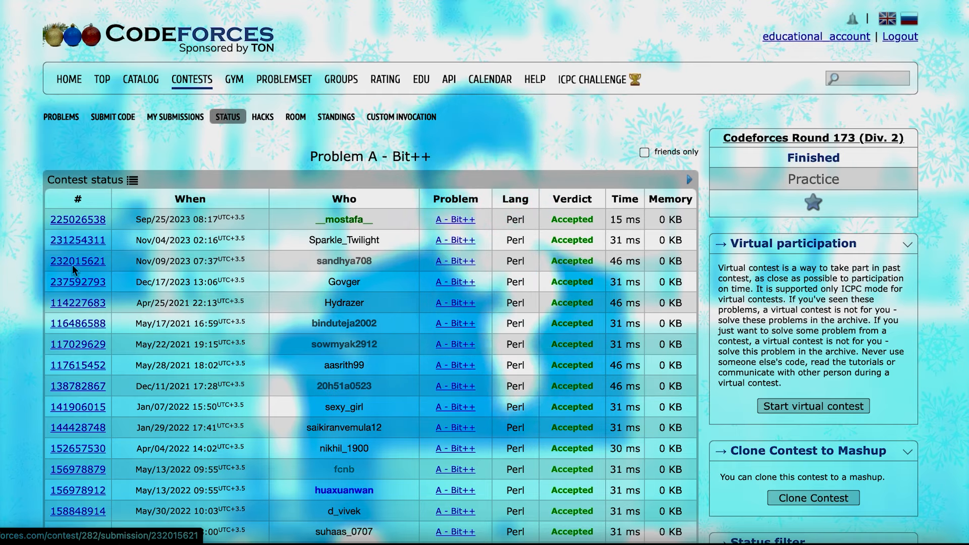
left_click(78, 260)
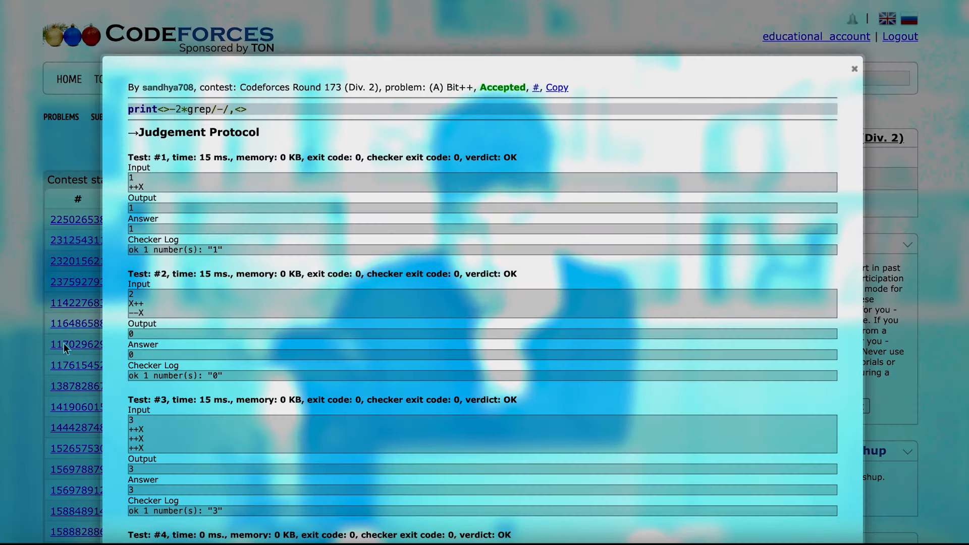
left_click(855, 68)
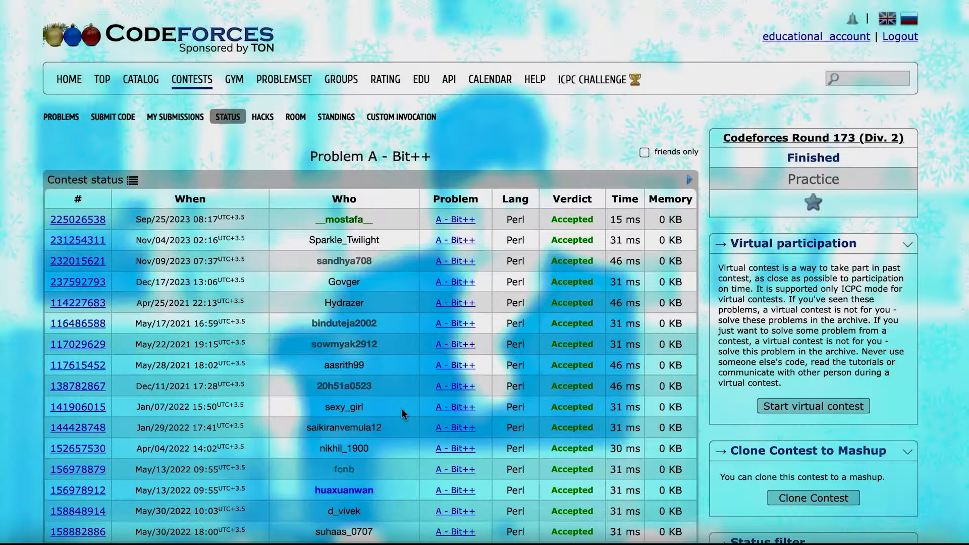
scroll("down", 3)
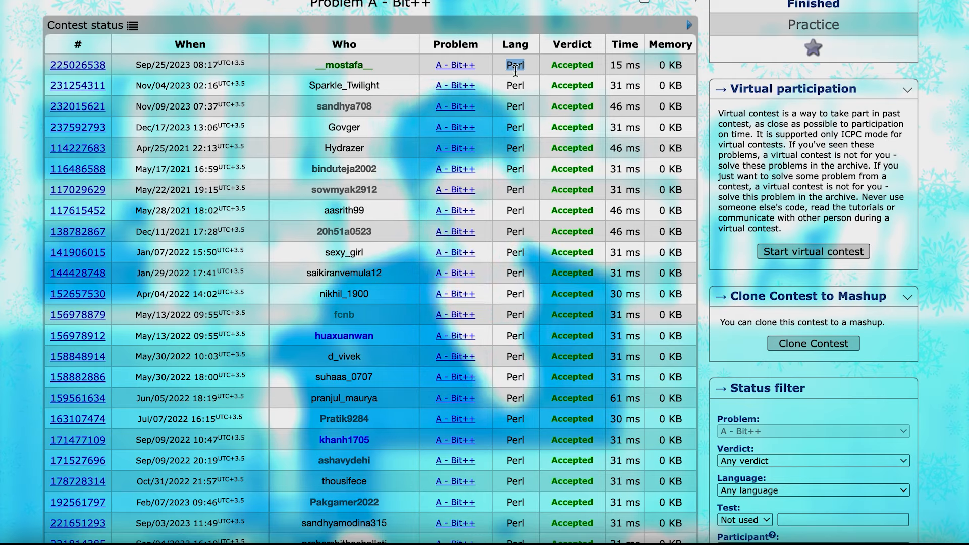
scroll("down", 3)
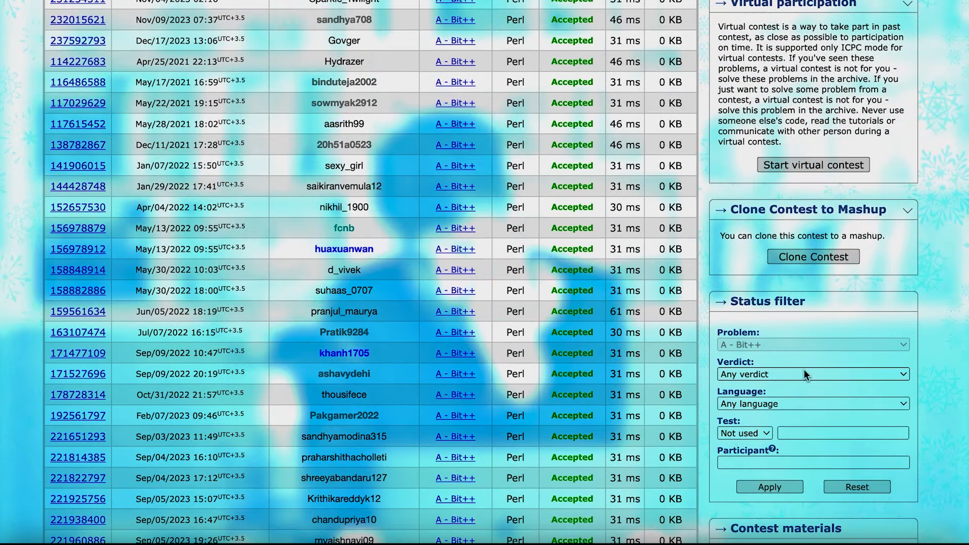
Filter the Bit++ status list to language GNU C++20 (64) and verdict Accepted.
left_click(811, 404)
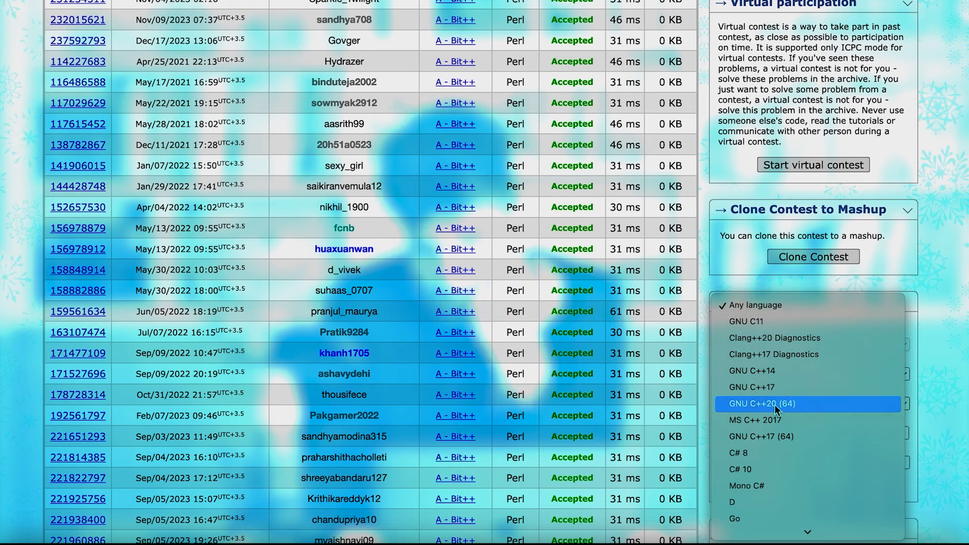
left_click(761, 404)
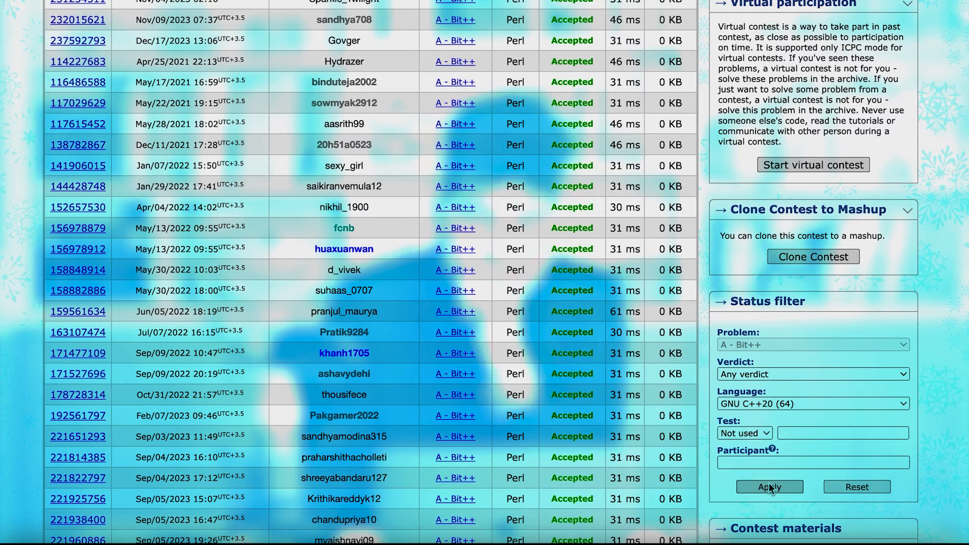
left_click(770, 486)
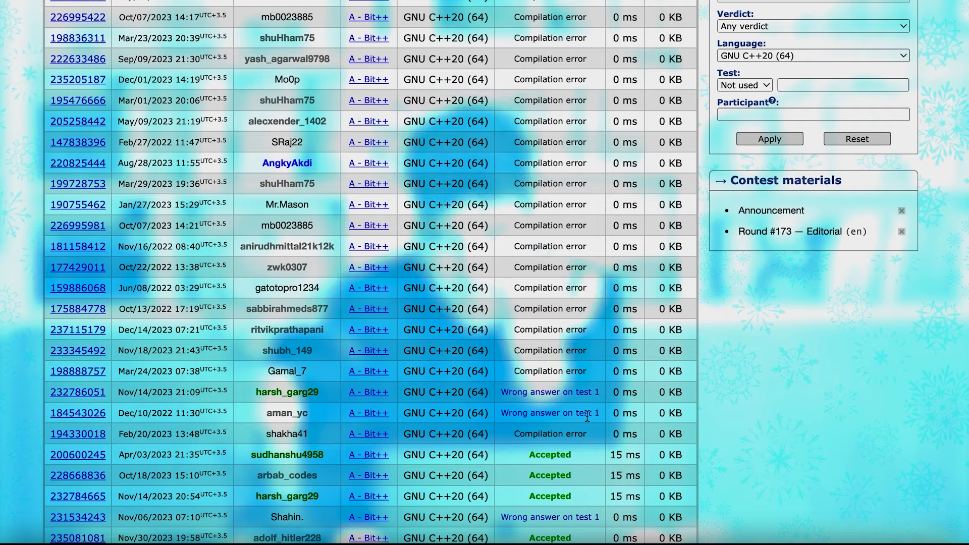
scroll("down", 3)
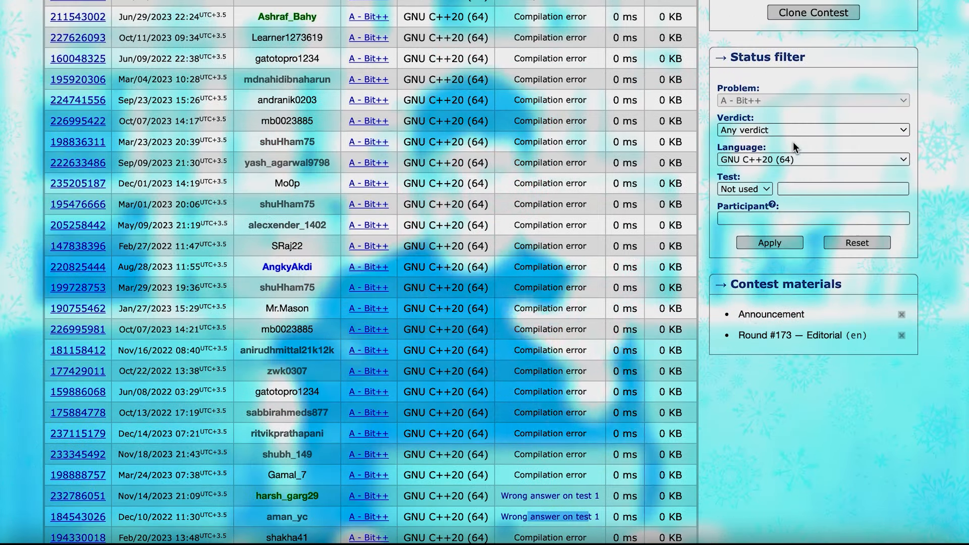
left_click(812, 130)
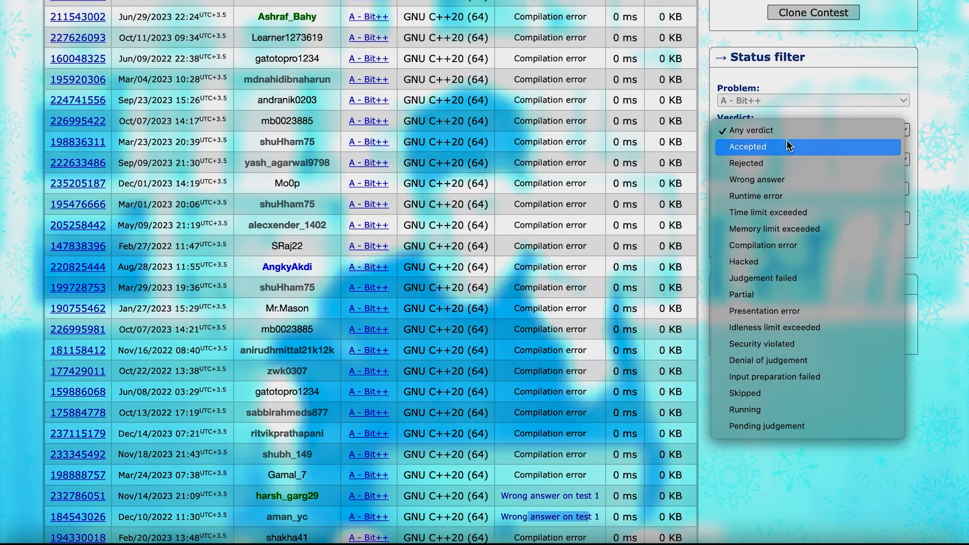
left_click(747, 146)
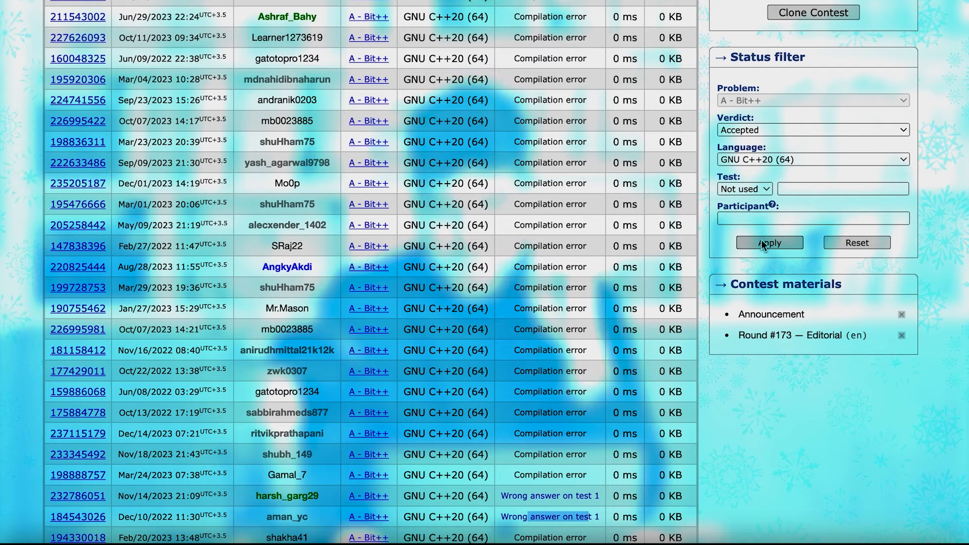
left_click(769, 242)
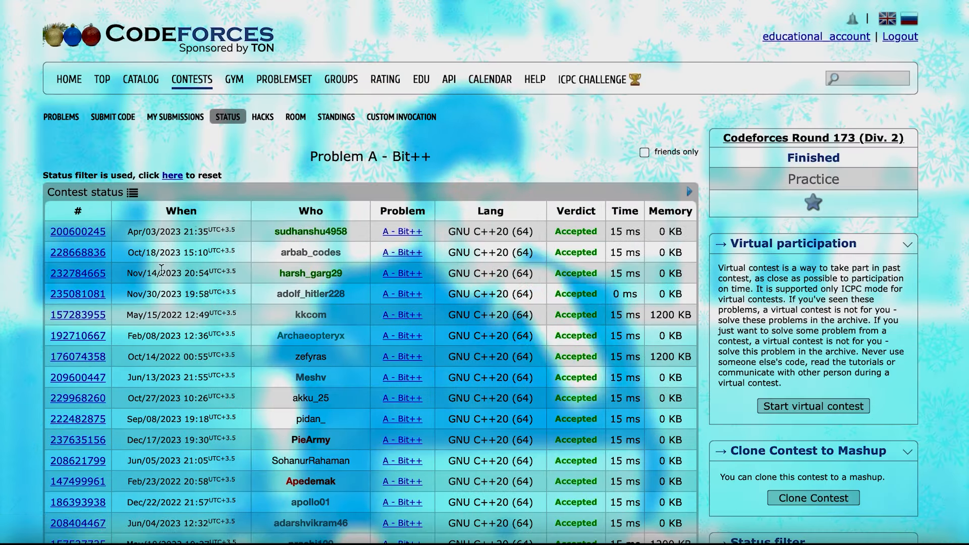
mouse_move(78, 231)
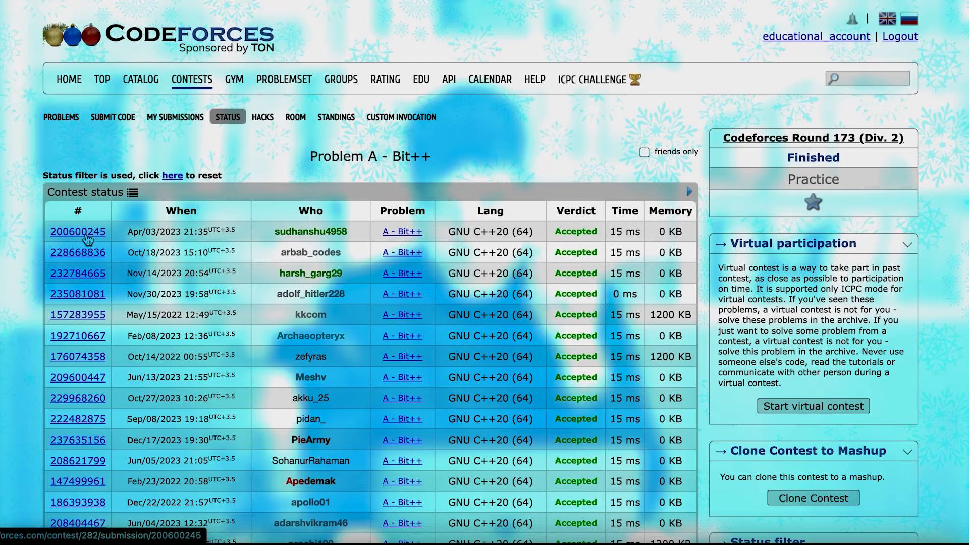
Inspect the source code of two accepted GNU C++20 Bit++ submissions and close each.
left_click(78, 232)
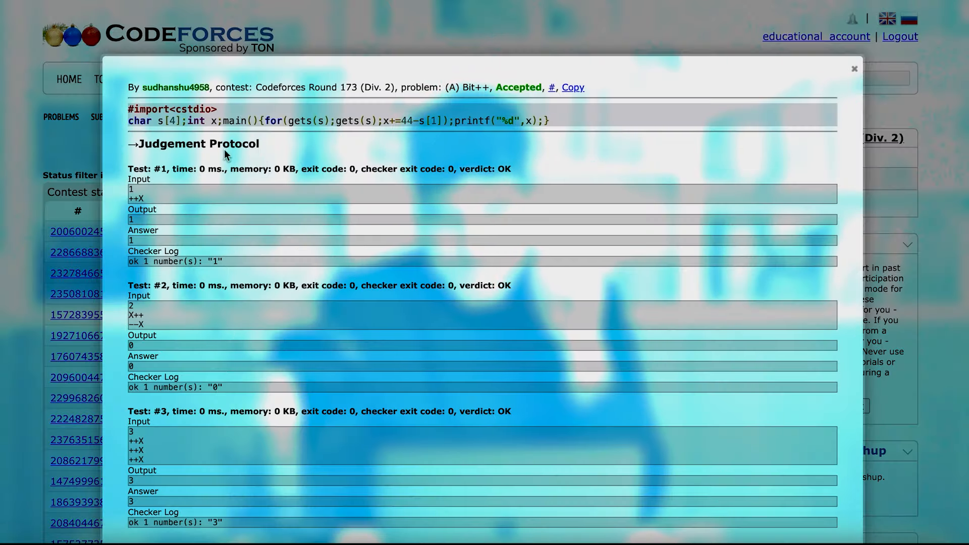
left_click(854, 67)
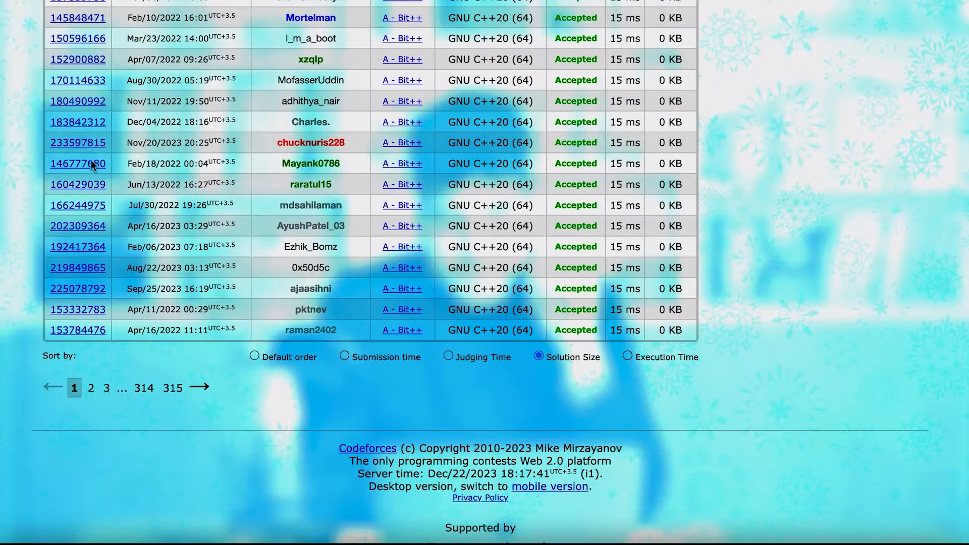
mouse_move(77, 142)
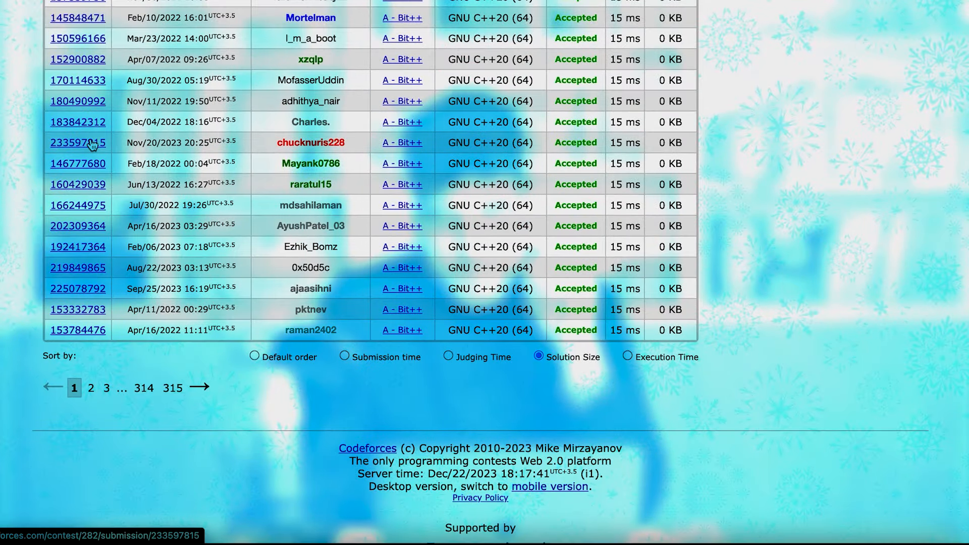
left_click(78, 142)
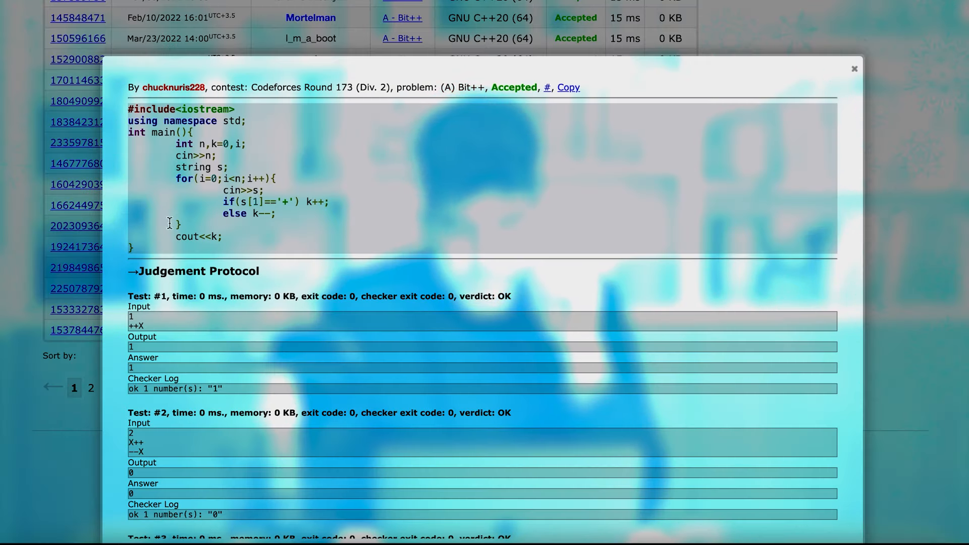
left_click(855, 69)
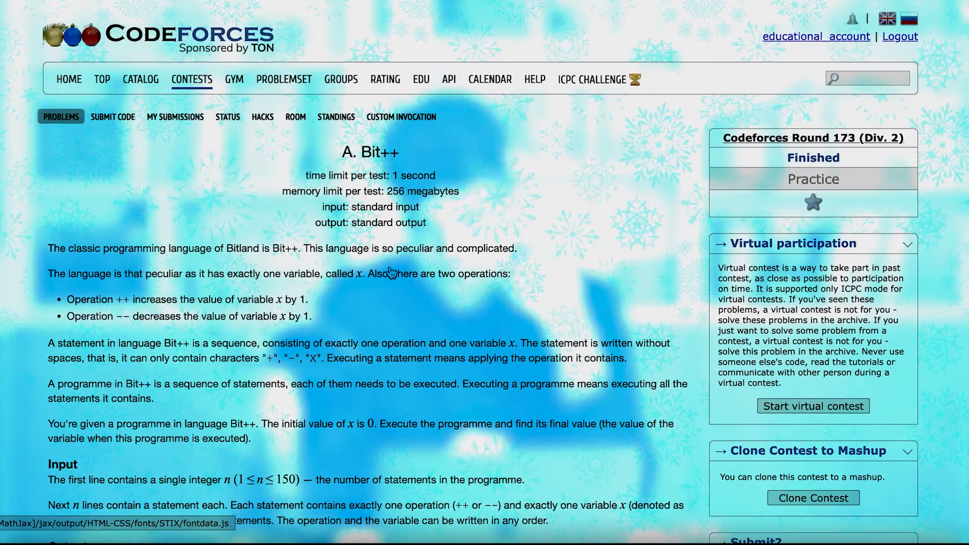
Reach Contest materials on the Bit++ page and load the Round #173 editorial.
scroll("down", 3)
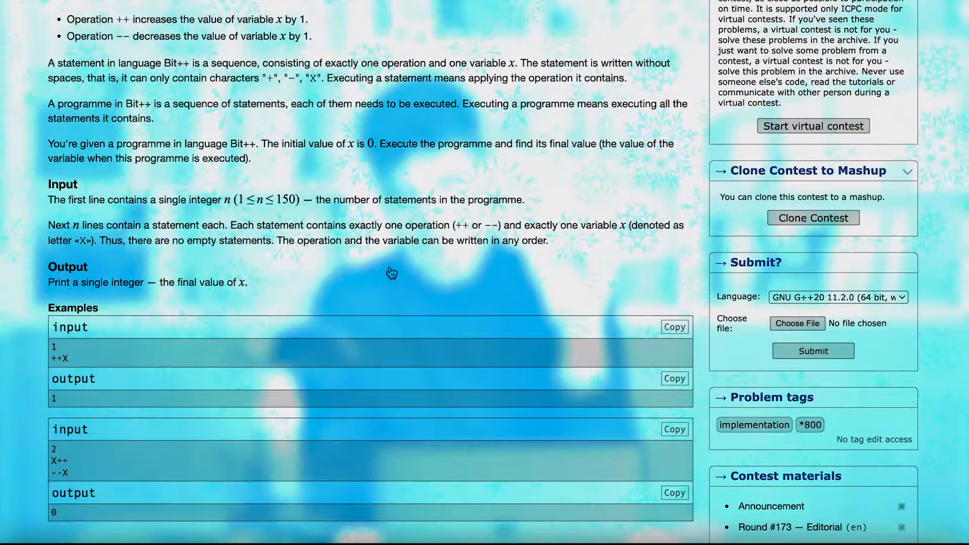
scroll("down", 3)
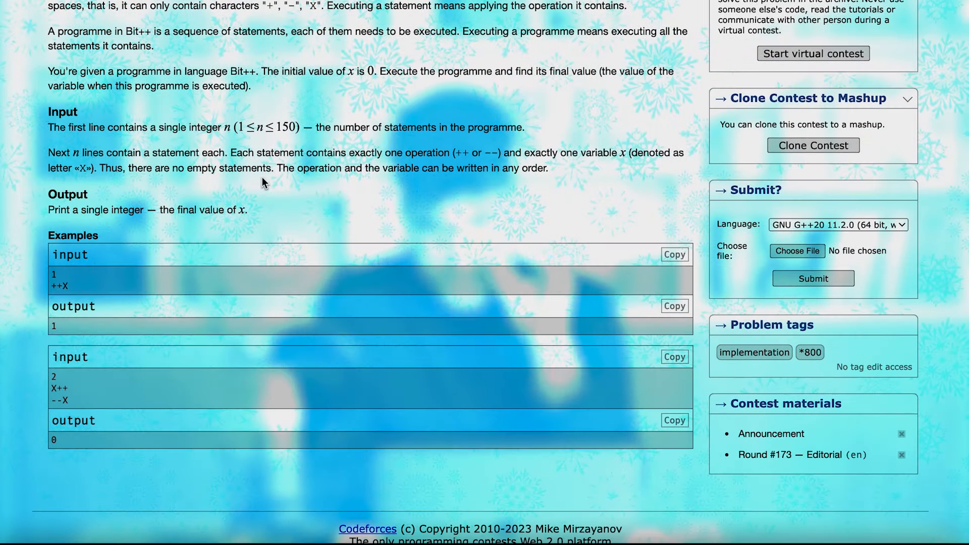
mouse_move(803, 454)
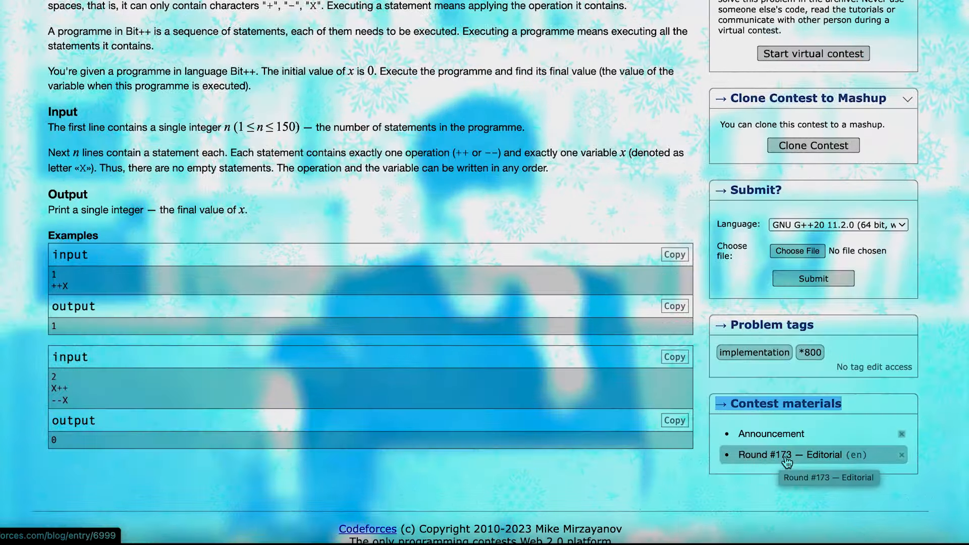
left_click(789, 455)
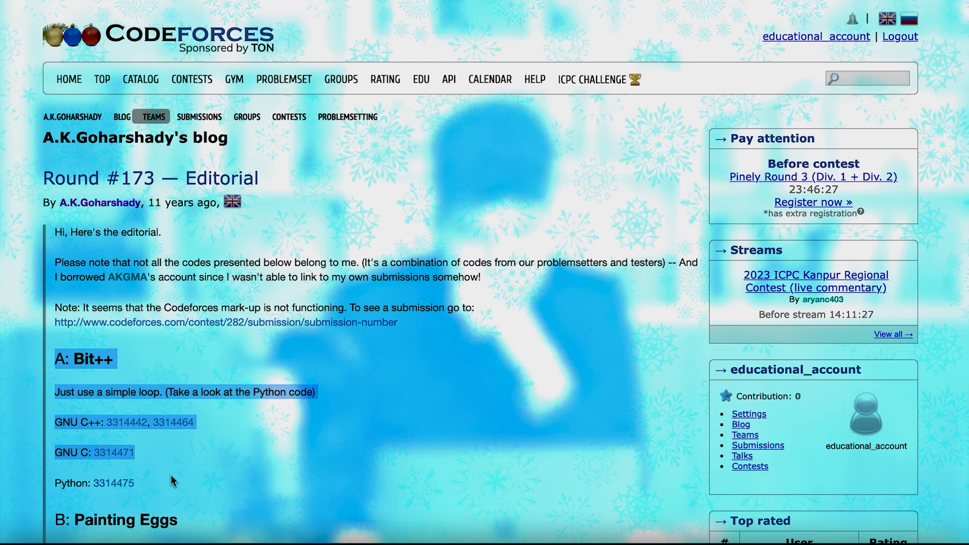
scroll("down", 3)
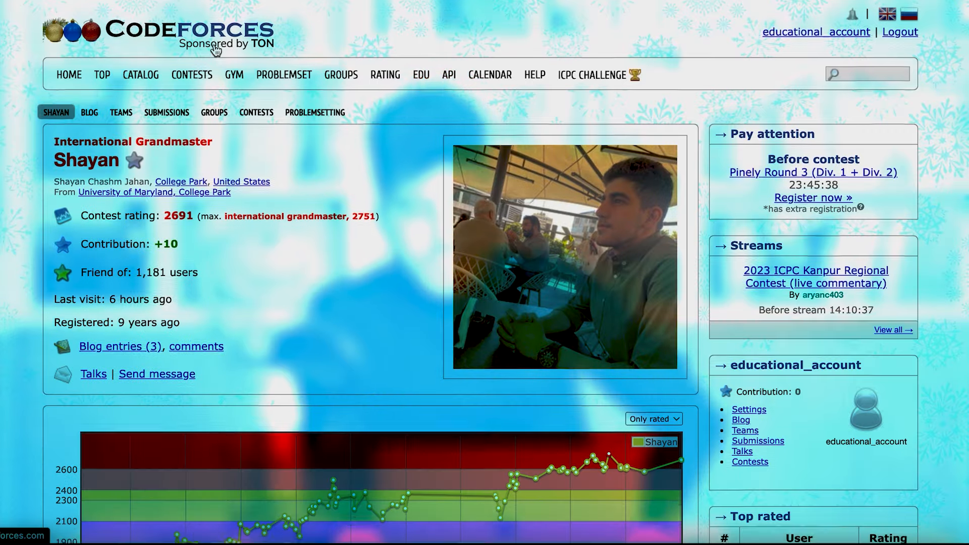
Visit the first handle in the Top rated table and view its 3759 rating graph.
scroll("down", 3)
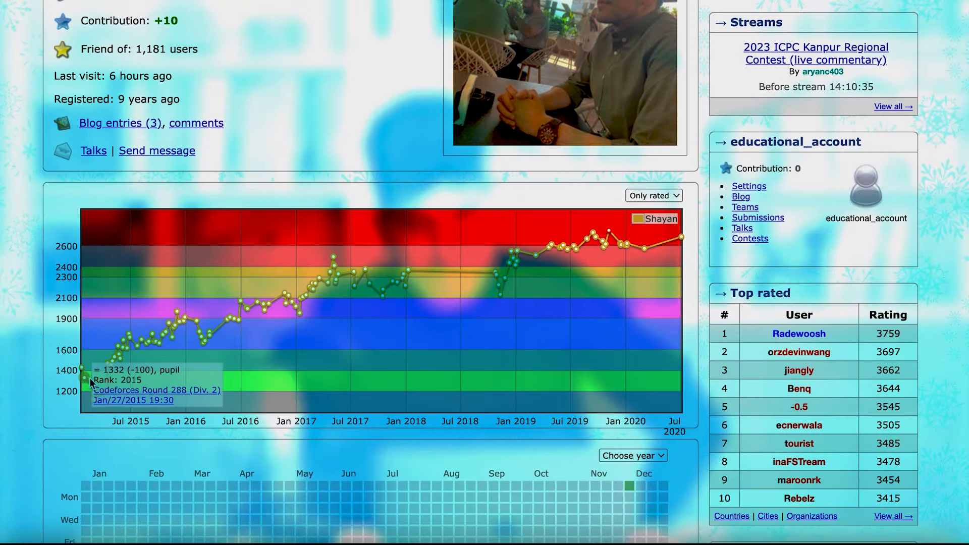
mouse_move(153, 353)
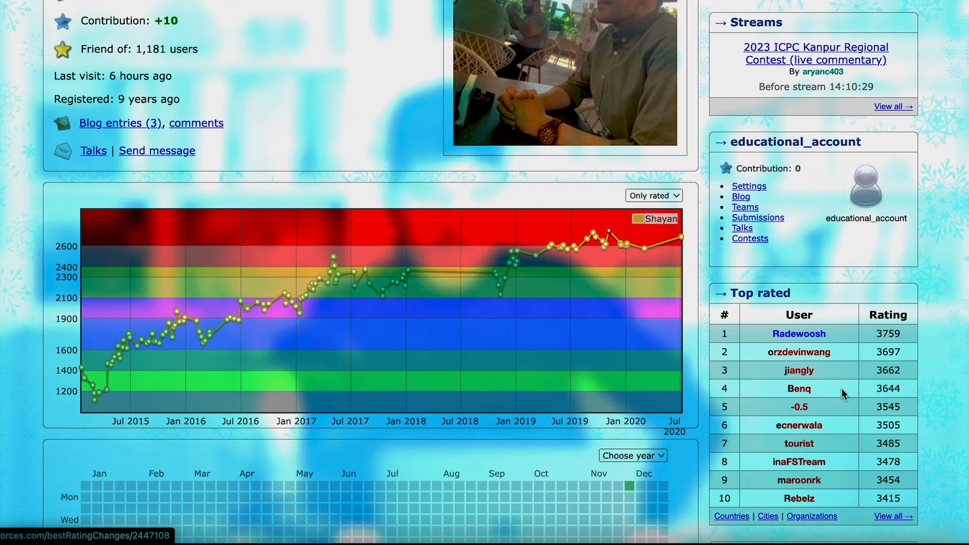
scroll("down", 3)
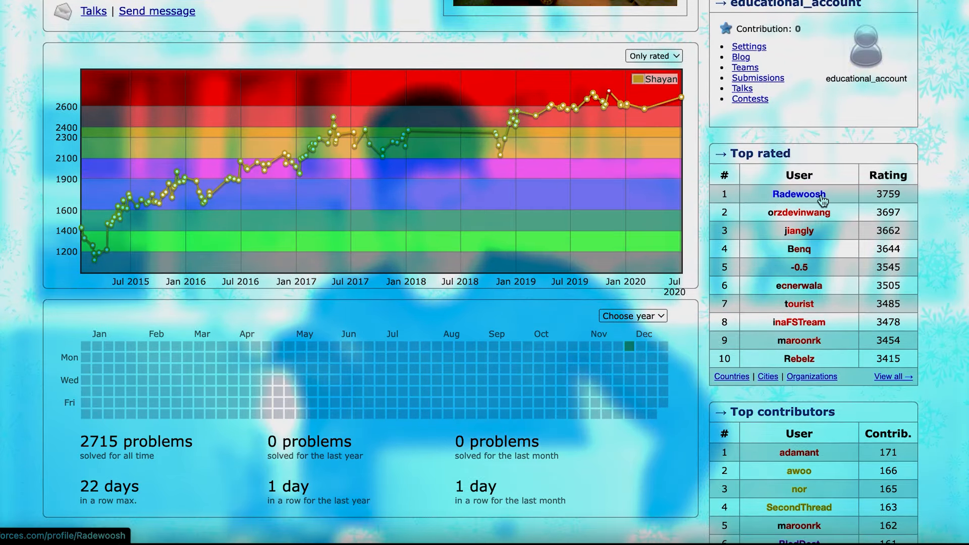
left_click(798, 194)
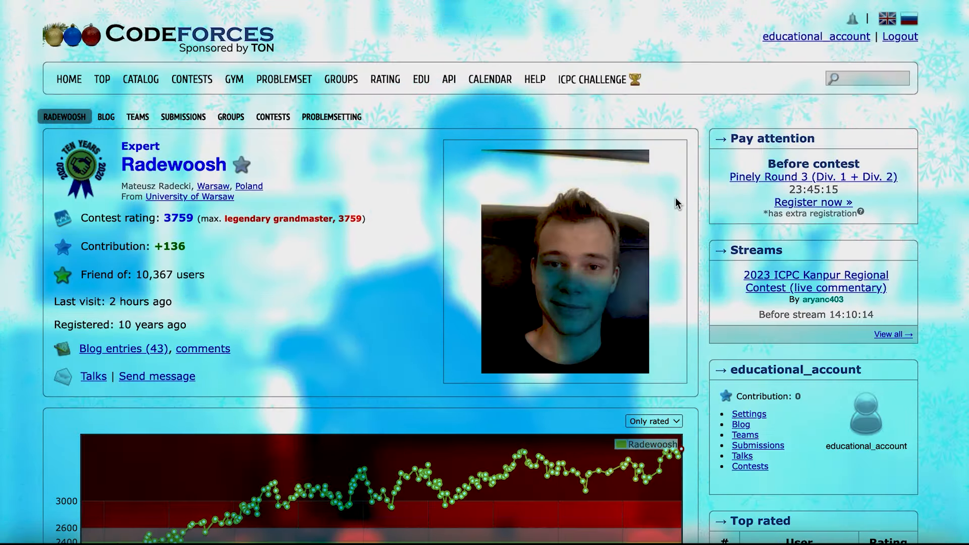
scroll("down", 3)
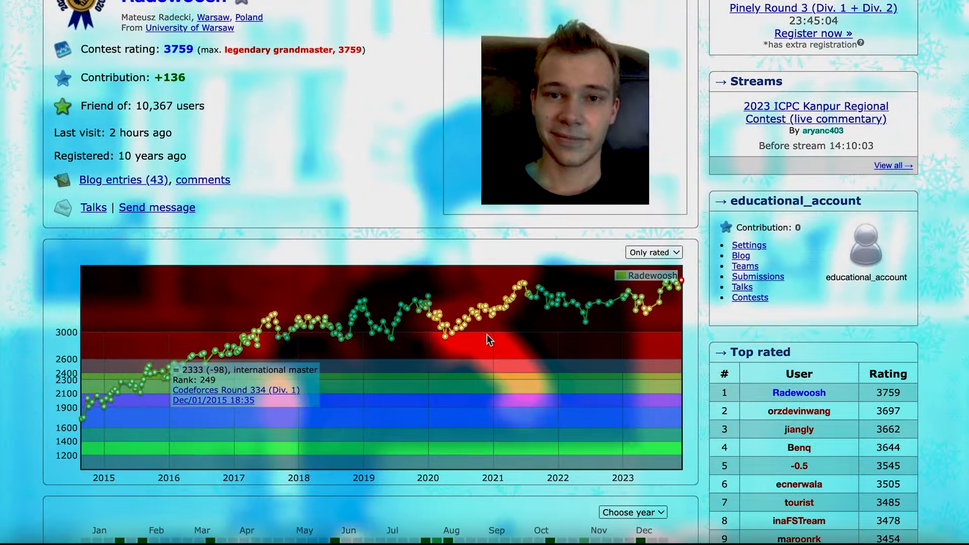